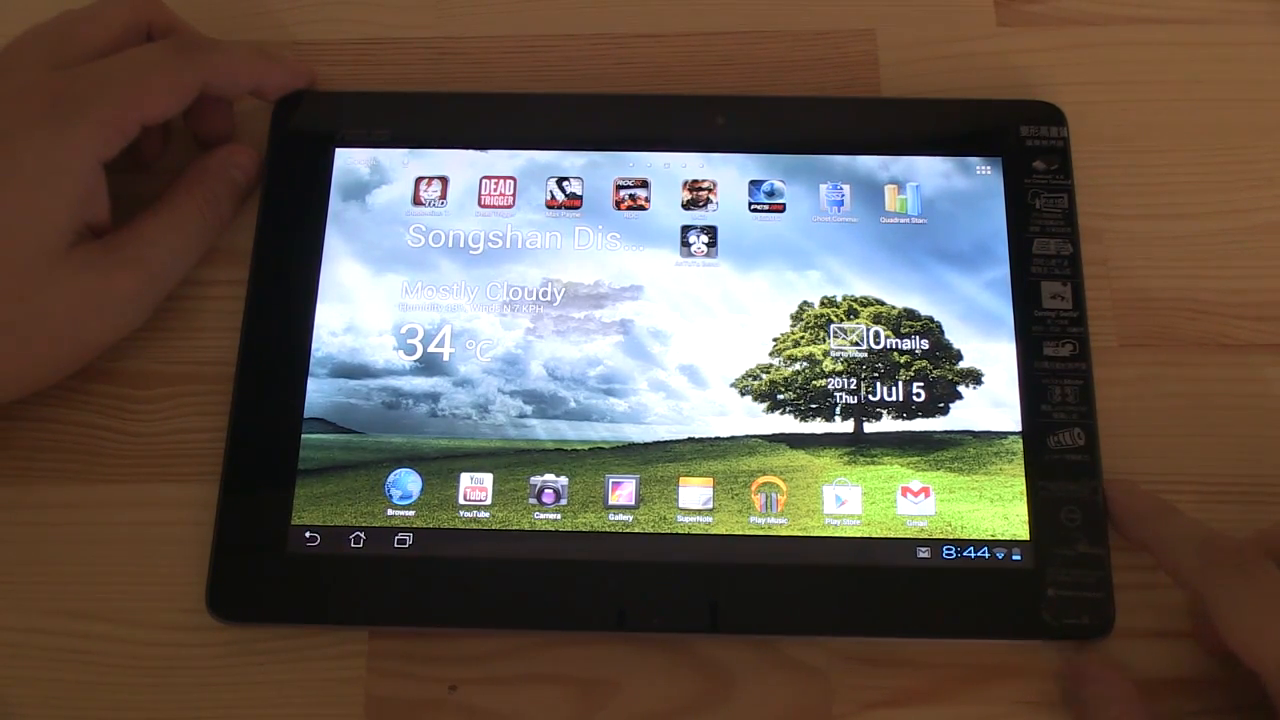
- Launch the Quadrant Standard benchmark from the home screen
left_click(902, 196)
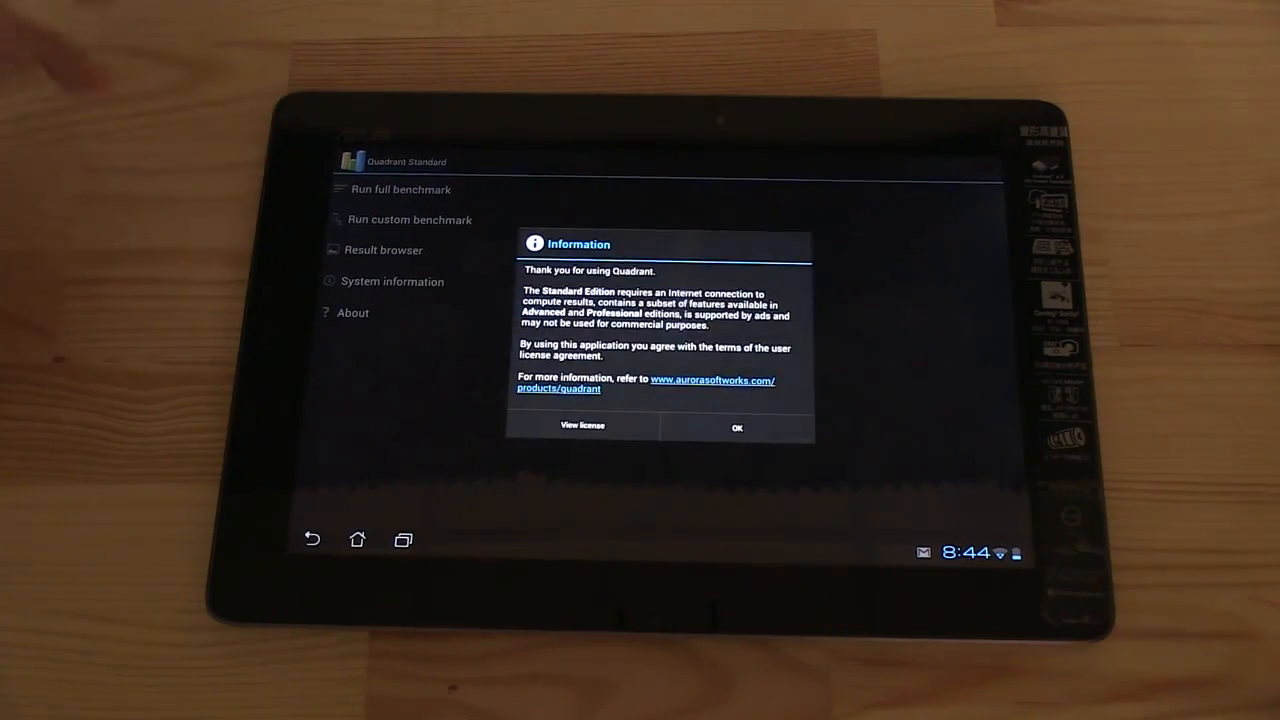
- Dismiss the information notice and run the full Quadrant benchmark
left_click(736, 428)
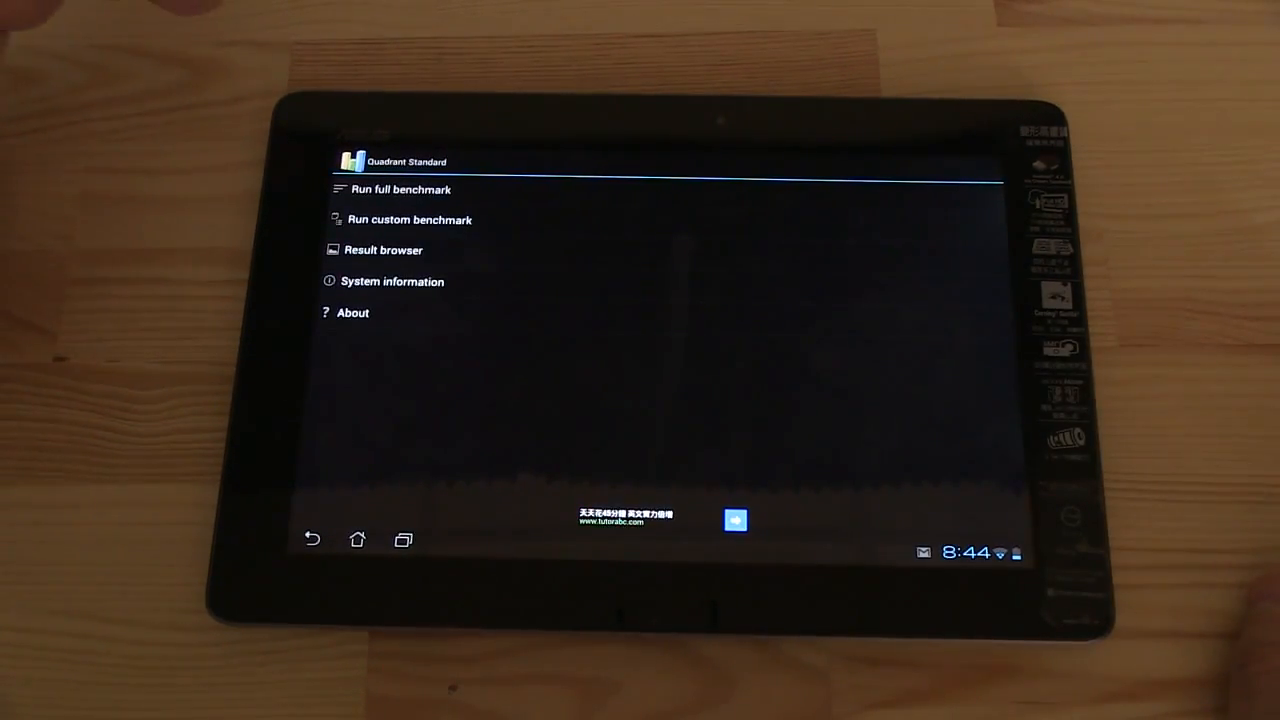
left_click(400, 188)
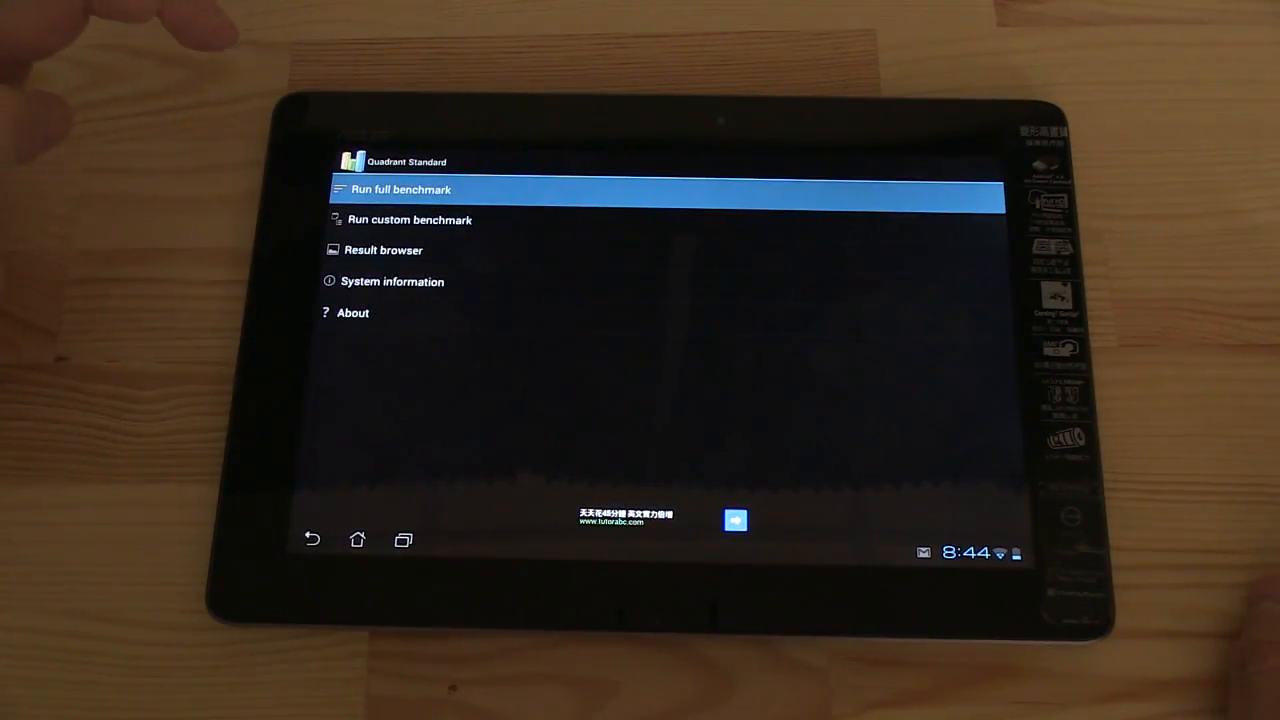
left_click(400, 188)
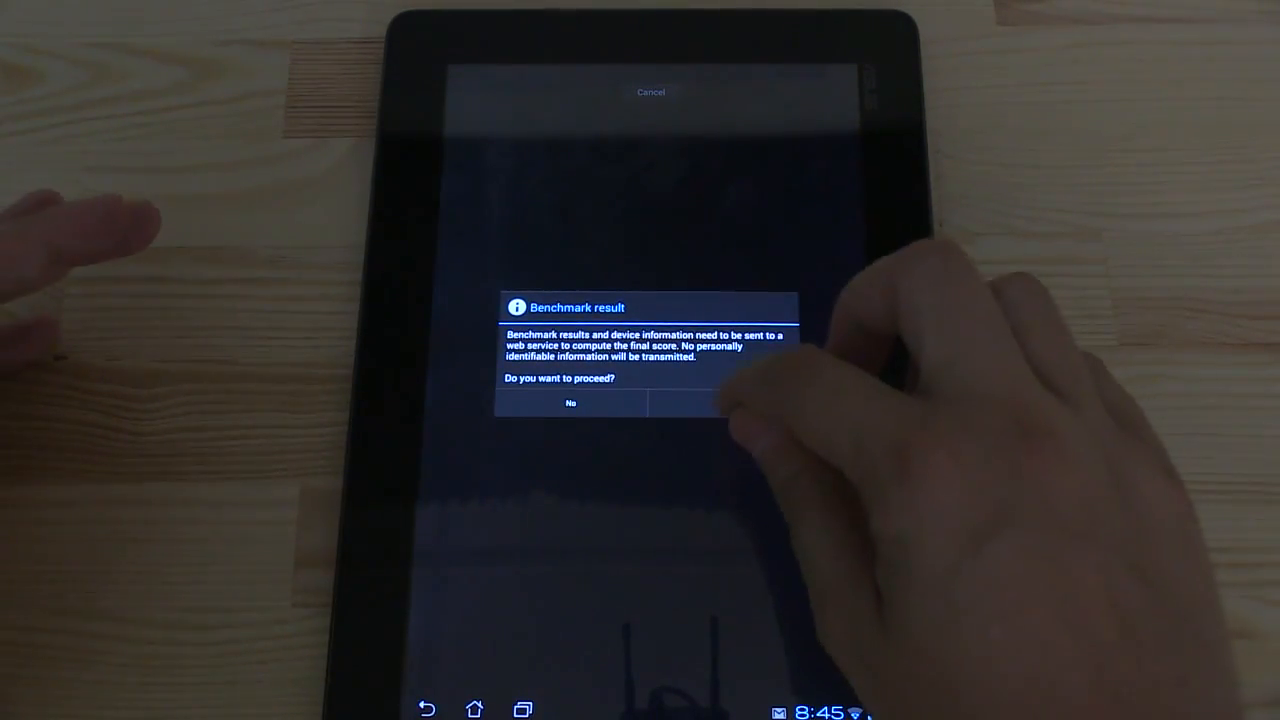
left_click(728, 404)
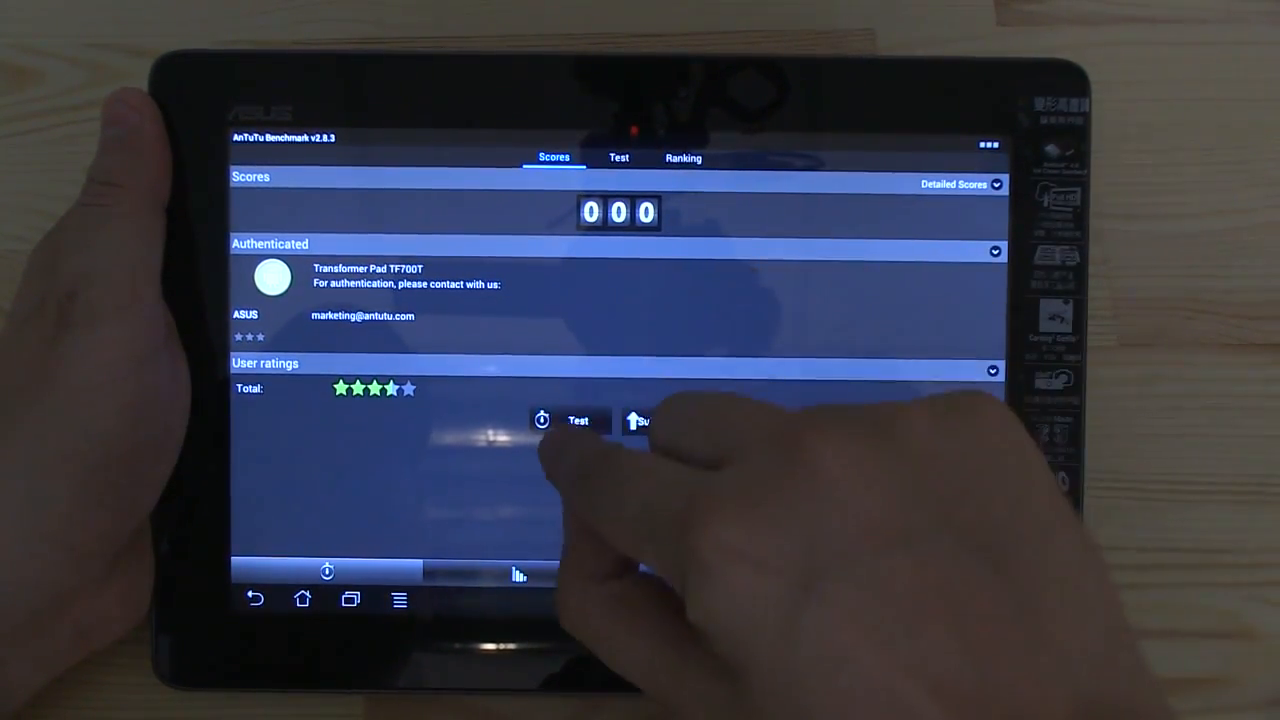
- Run the AnTuTu test, ending with a total score of 12034
left_click(578, 420)
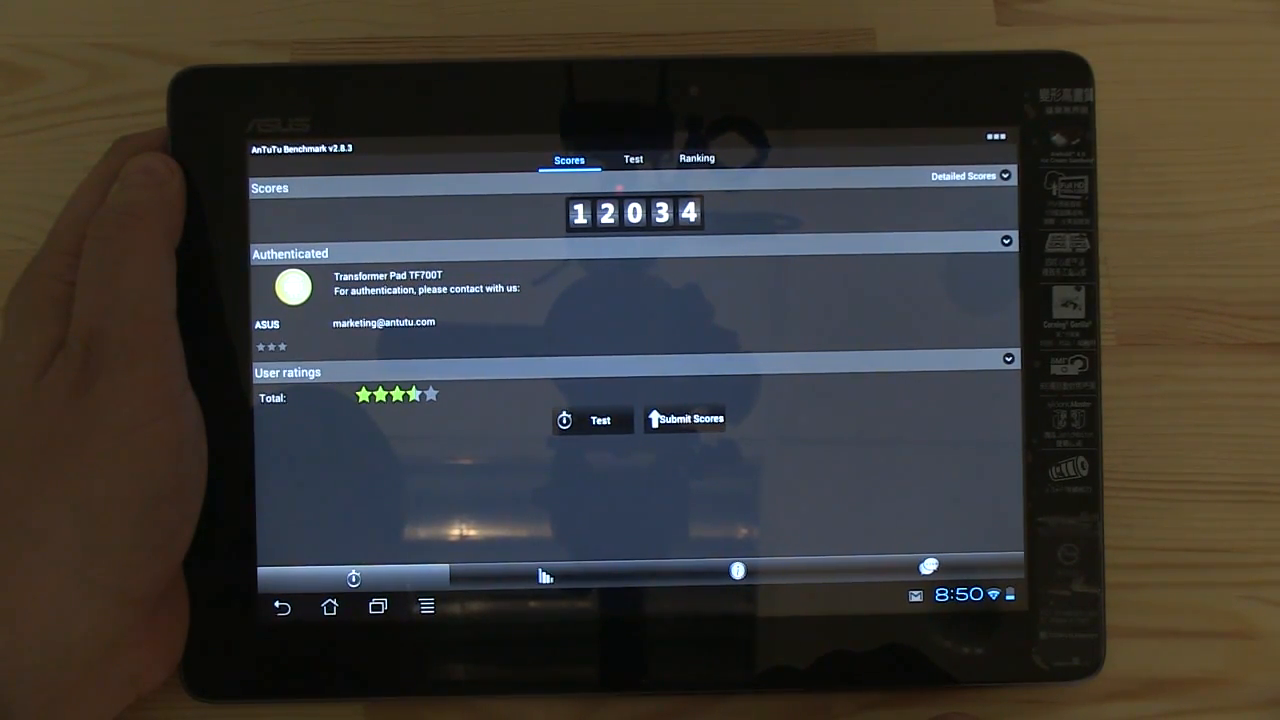
- View the ranking as a bar chart showing 12034 above Transformer Prime, then leave it
left_click(696, 158)
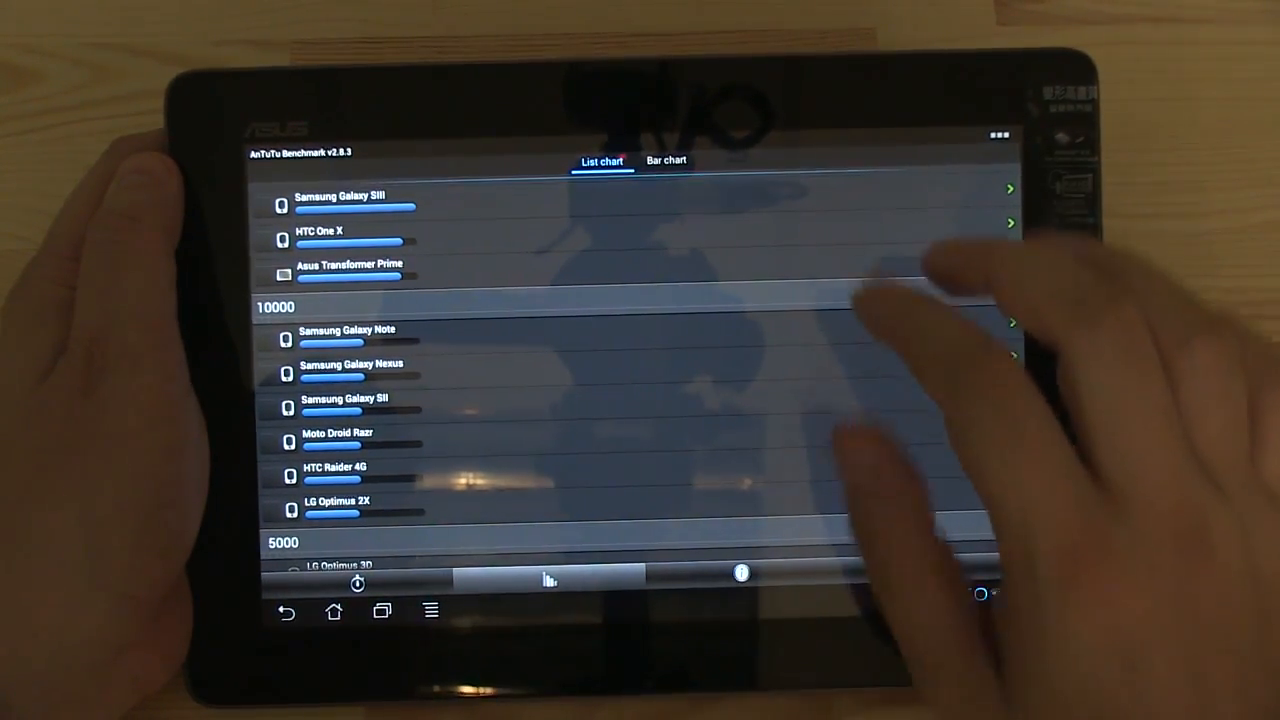
left_click(666, 160)
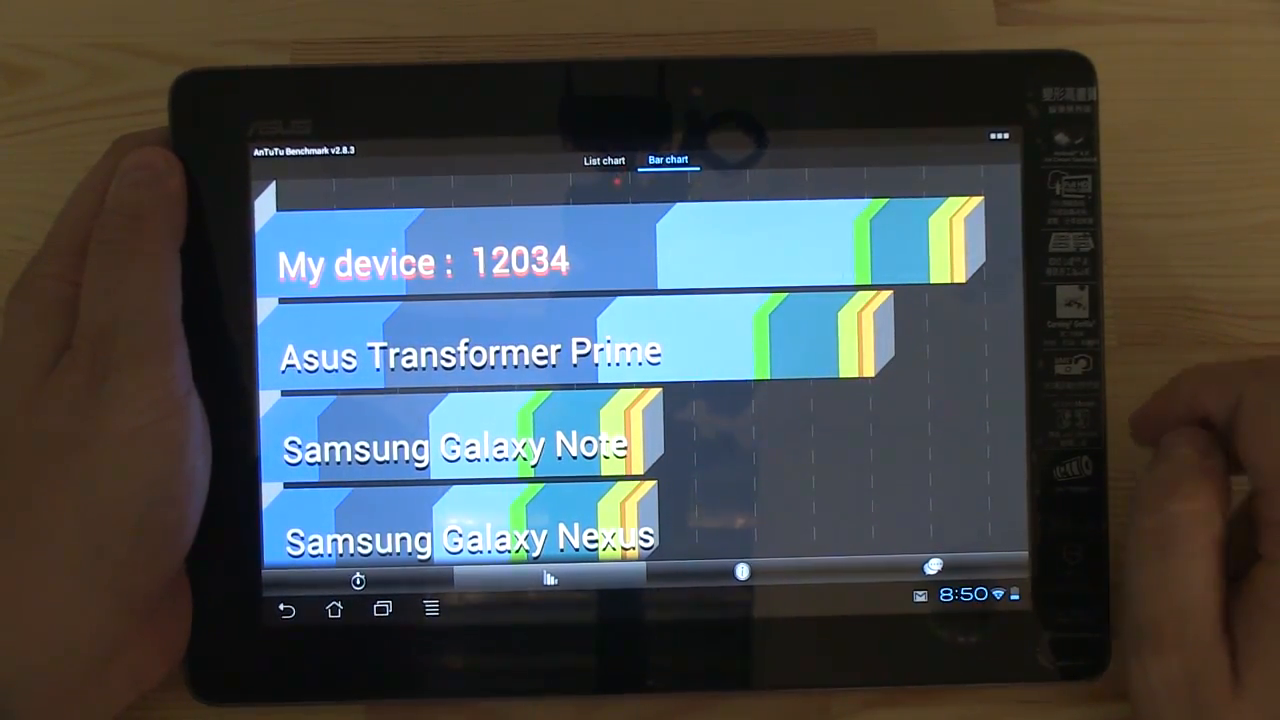
scroll("down", 3)
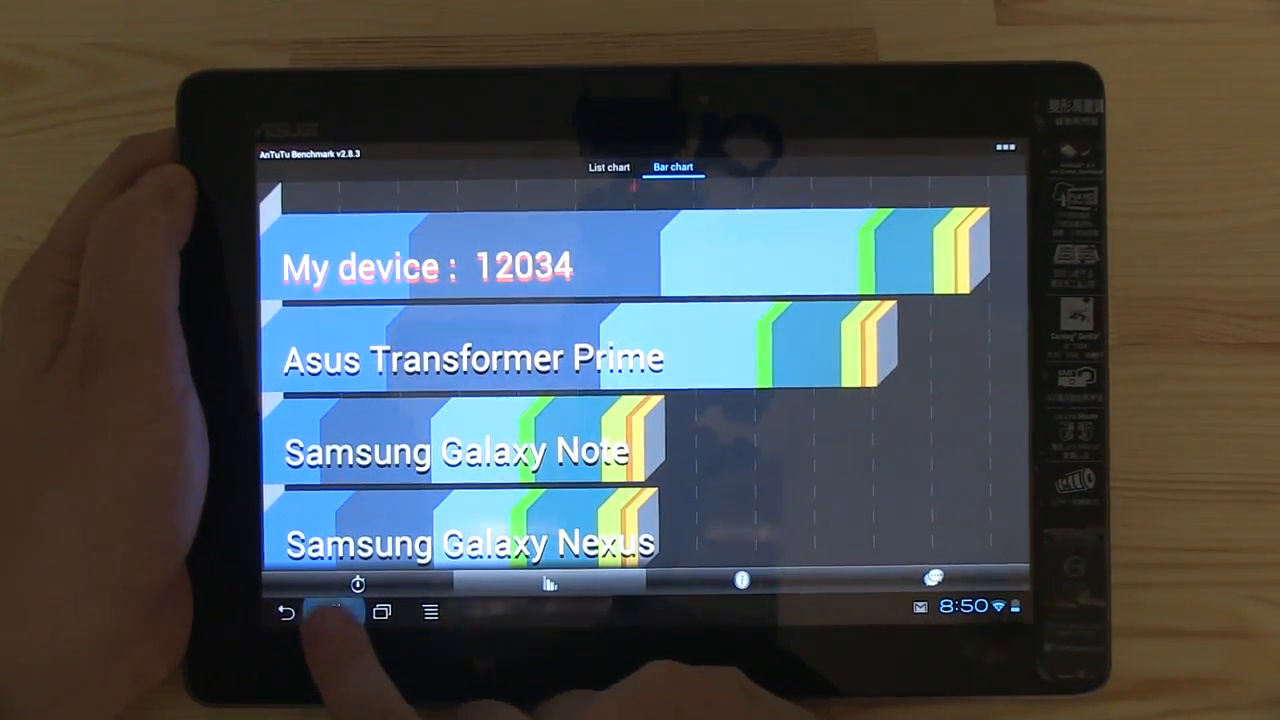
left_click(336, 612)
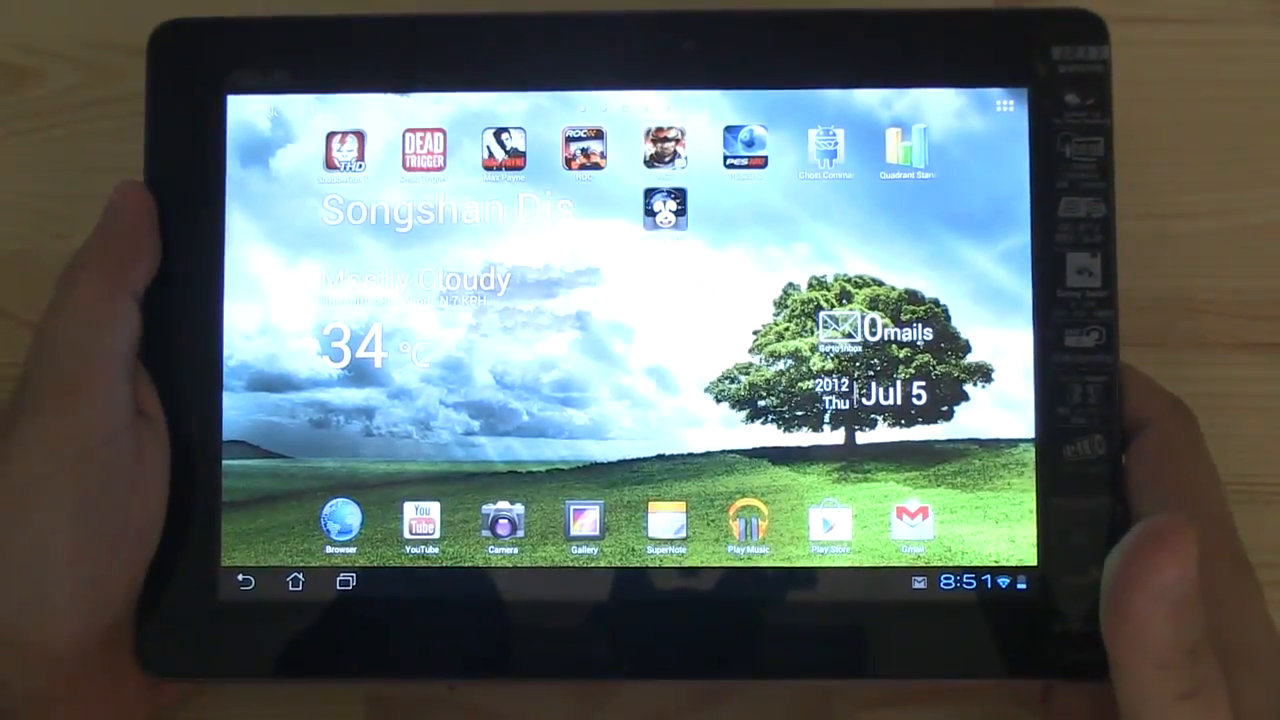
- Launch Vellamo, accept the EULA and dismiss the website-list question
left_click(1004, 104)
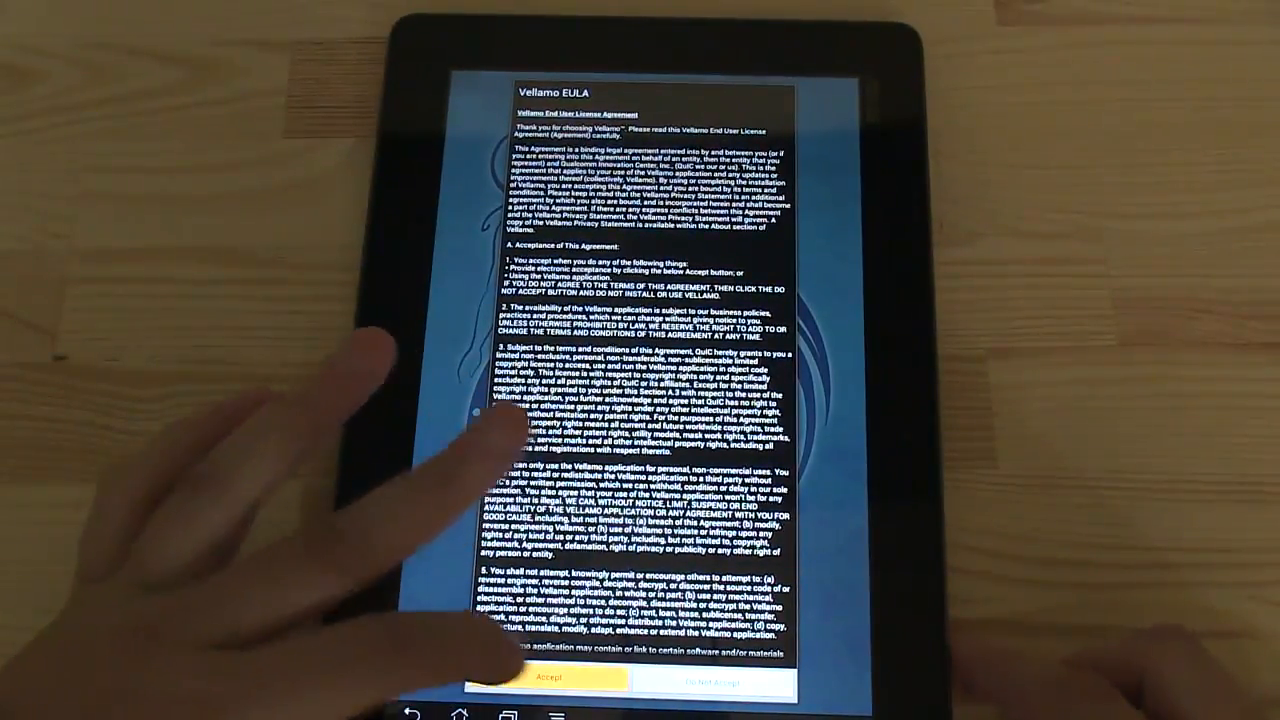
left_click(550, 676)
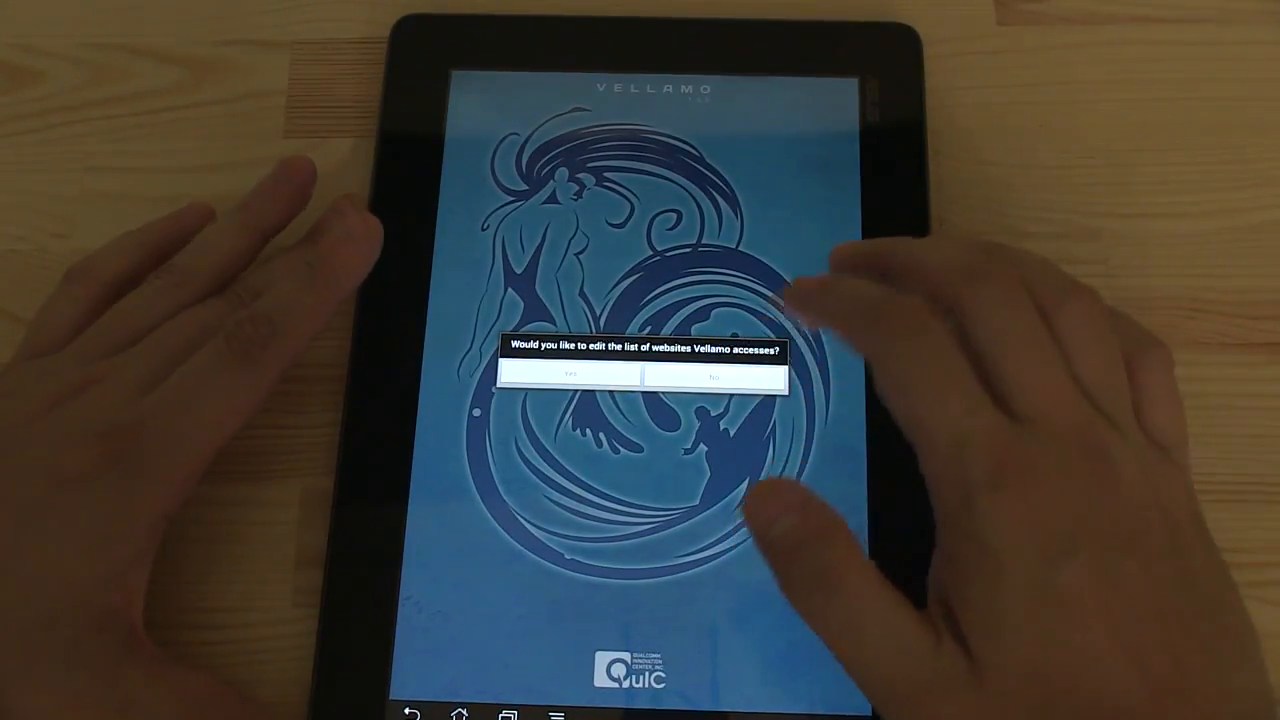
left_click(710, 374)
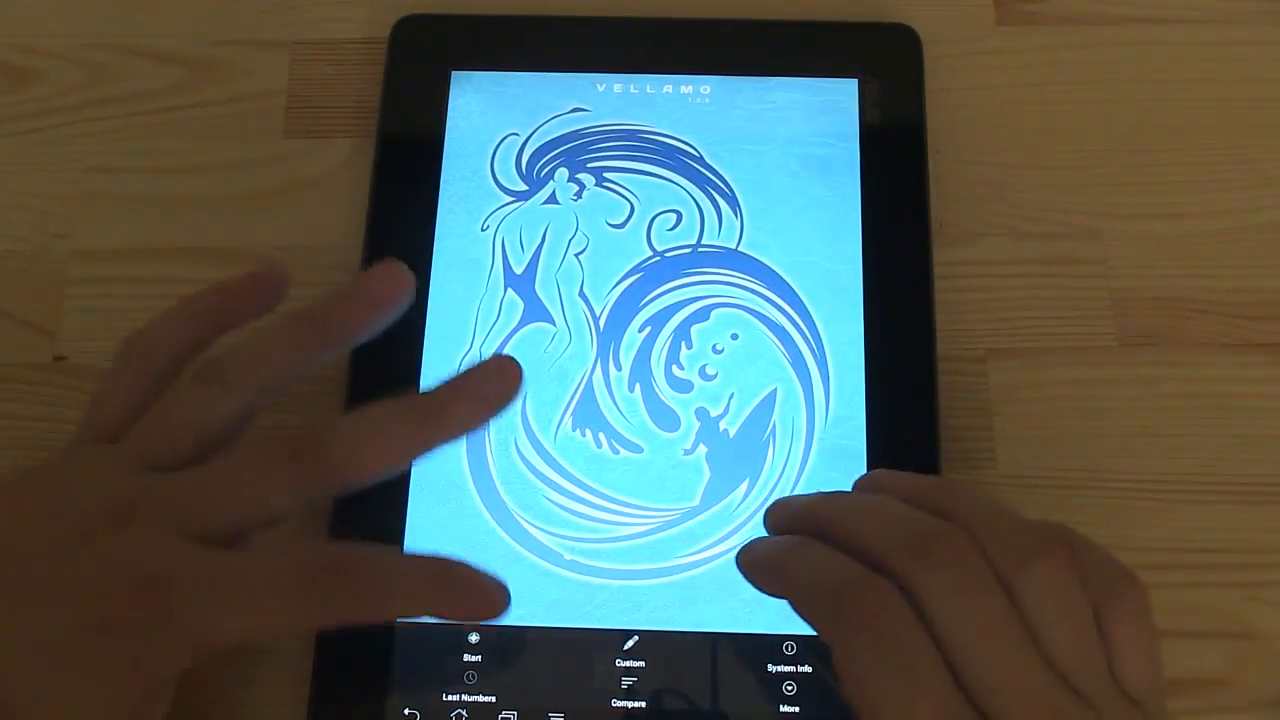